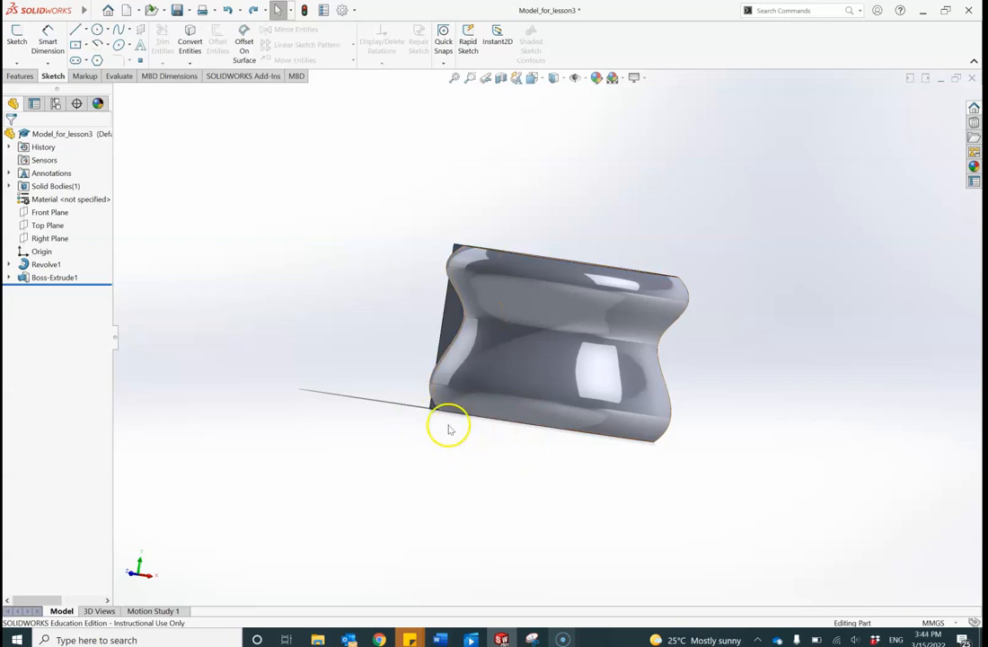
{"action": "mouse_move", "coordinate": [528, 407]}
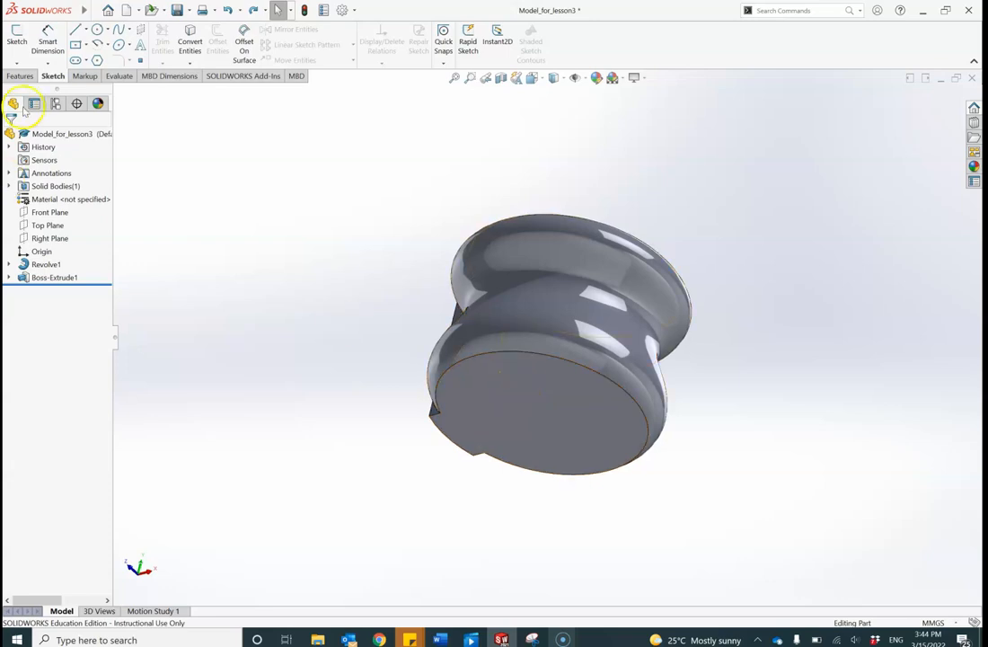
Select the pot's flat bottom face and open a new sketch (Sketch7) on it
{"action": "left_click", "coordinate": [20, 75]}
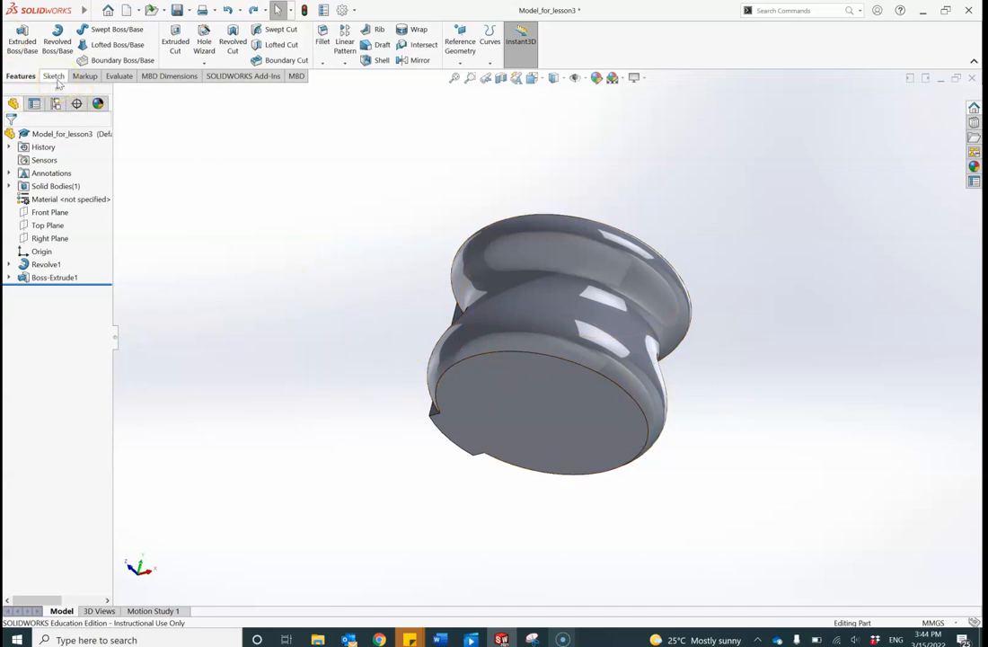
{"action": "left_click", "coordinate": [52, 75]}
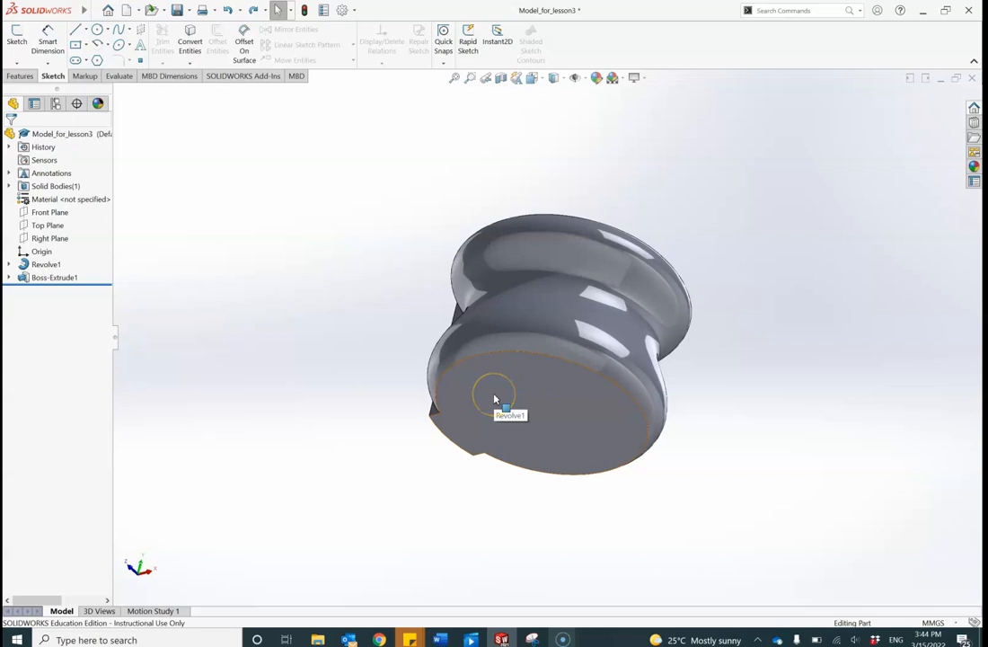
{"action": "left_click", "coordinate": [494, 400]}
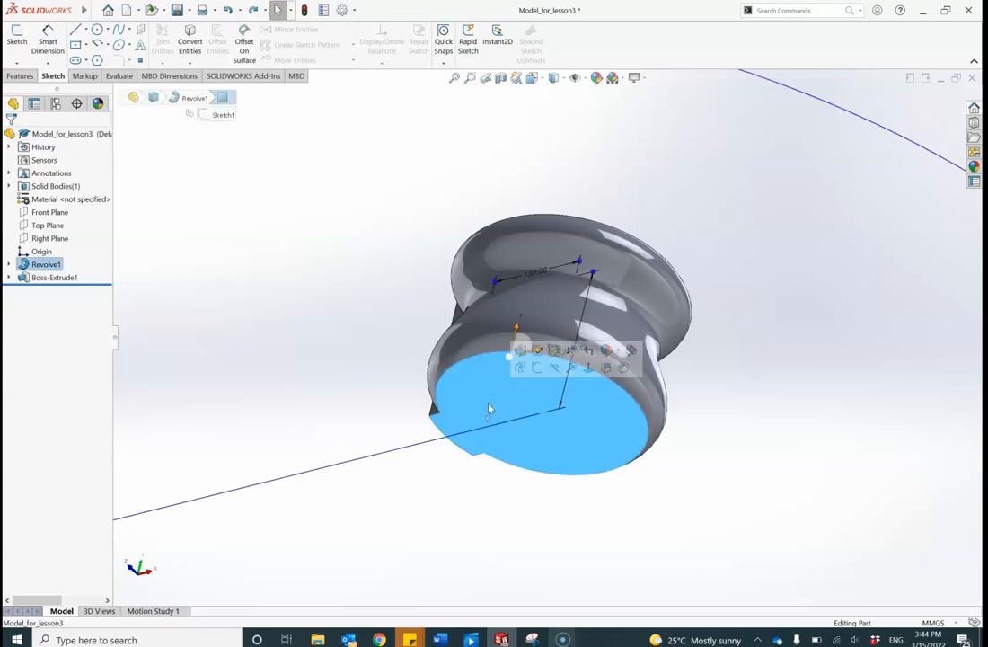
{"action": "mouse_move", "coordinate": [474, 382]}
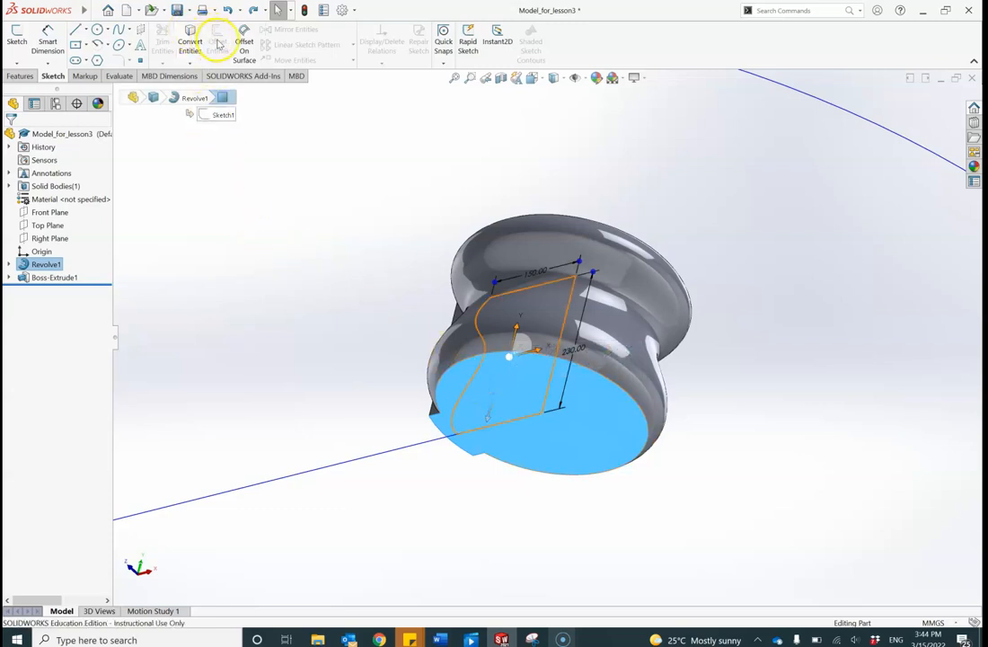
{"action": "mouse_move", "coordinate": [221, 42]}
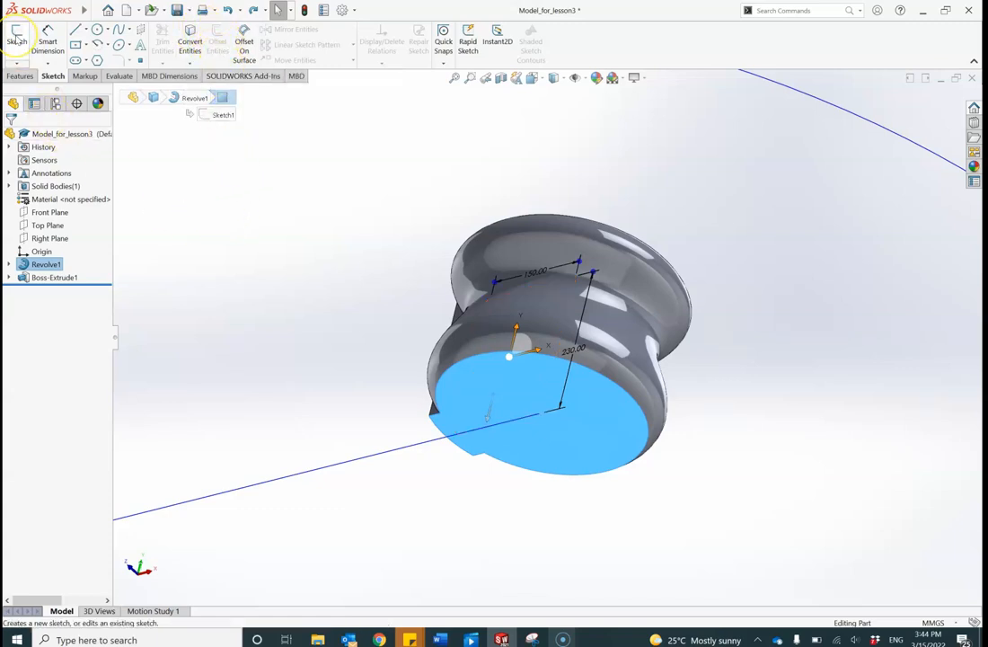
{"action": "left_click", "coordinate": [17, 38]}
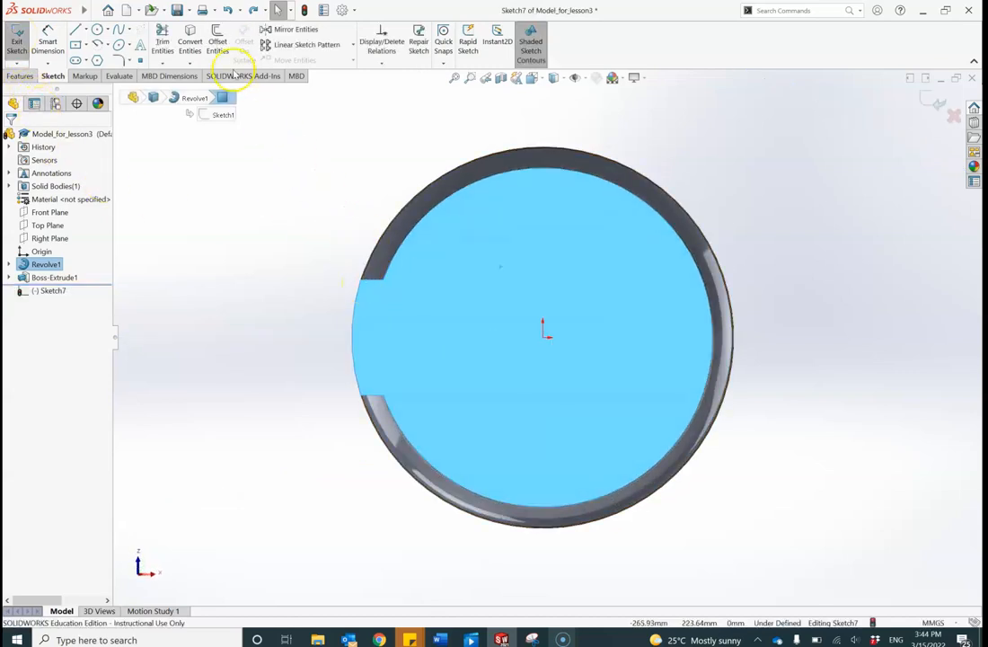
{"action": "mouse_move", "coordinate": [216, 45]}
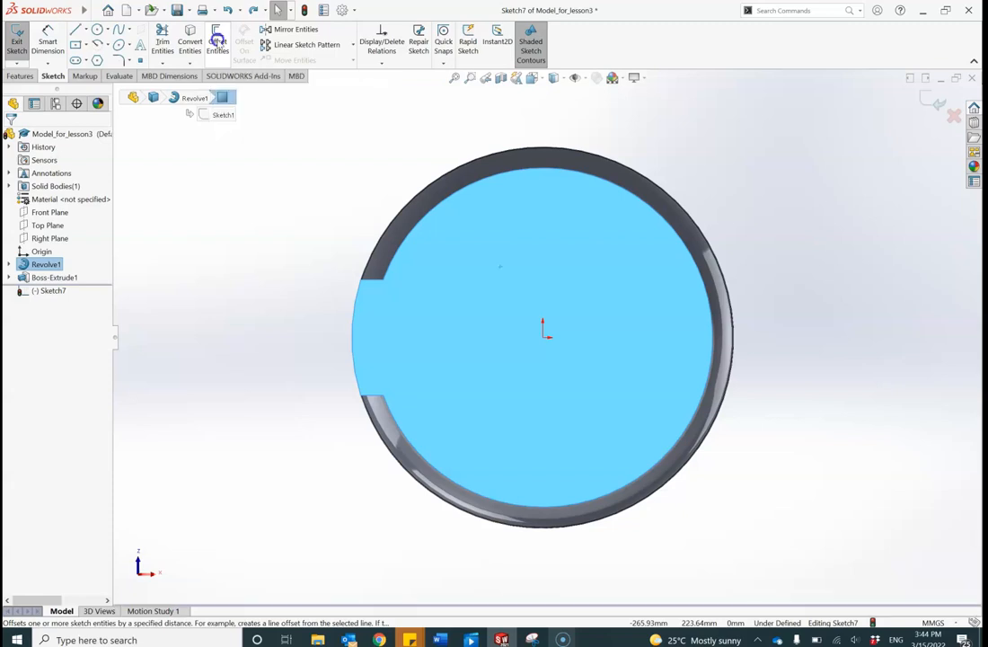
Offset the bottom face outline outward by 8 mm with Offset Entities
{"action": "left_click", "coordinate": [217, 45]}
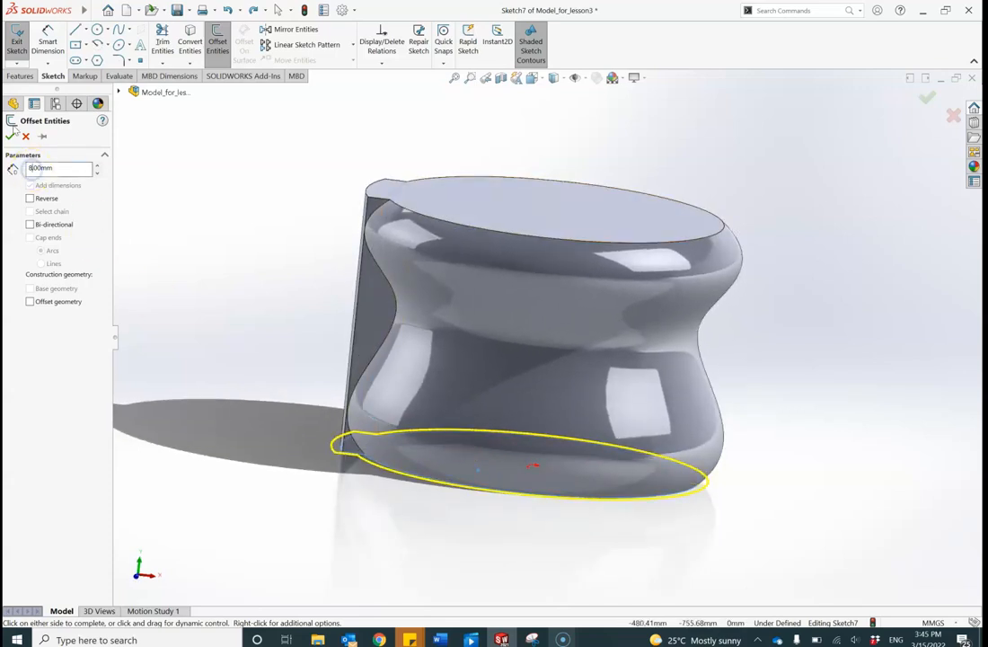
{"action": "mouse_move", "coordinate": [12, 135]}
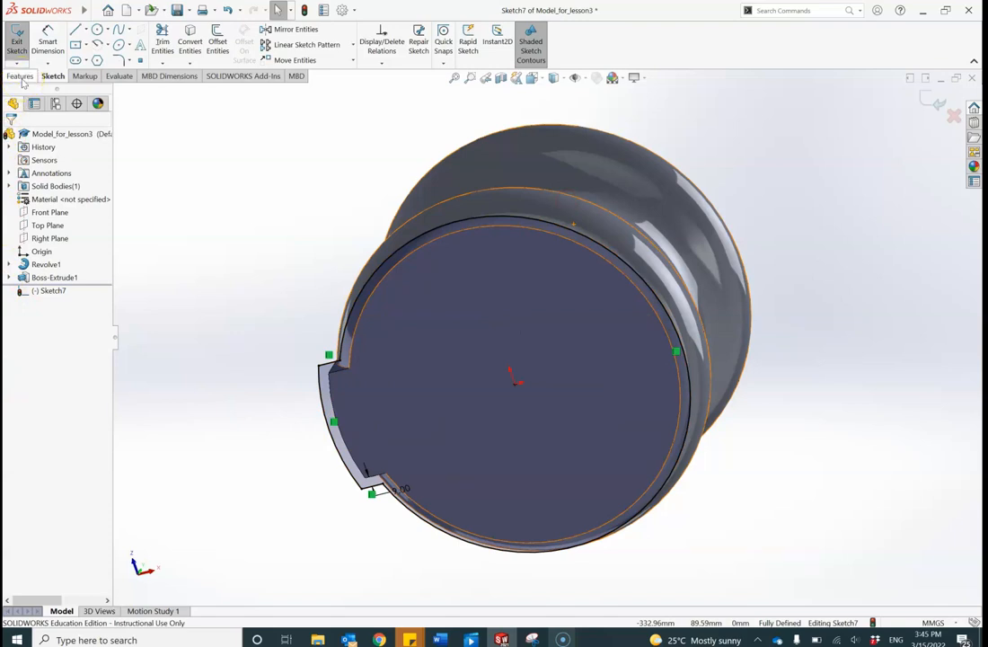
Extrude the offset sketch 10 mm with Merge result unchecked, creating Boss-Extrude4
{"action": "left_click", "coordinate": [20, 75]}
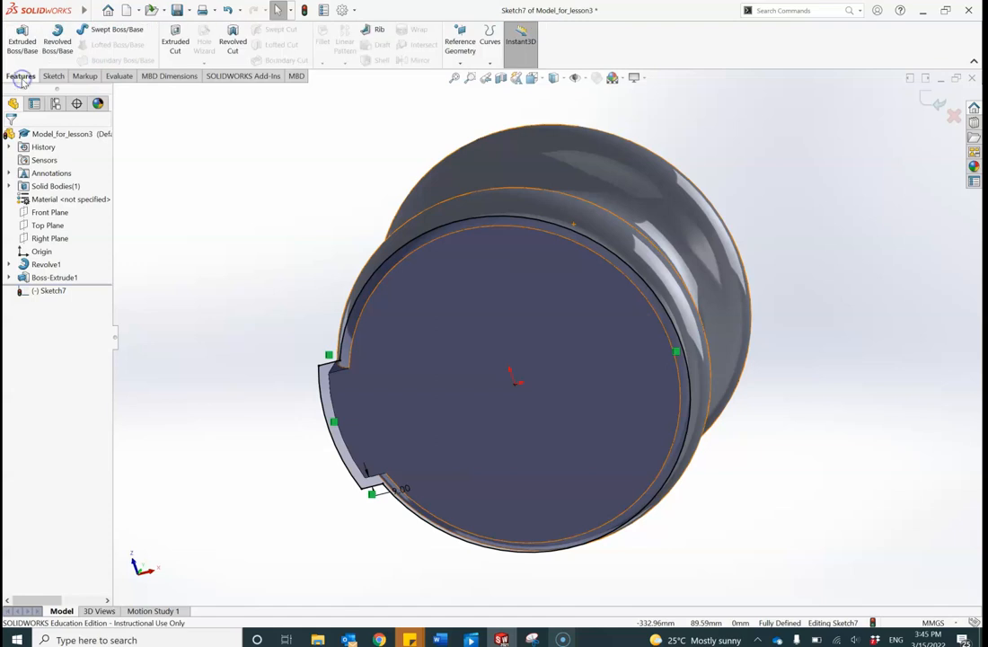
{"action": "mouse_move", "coordinate": [22, 43]}
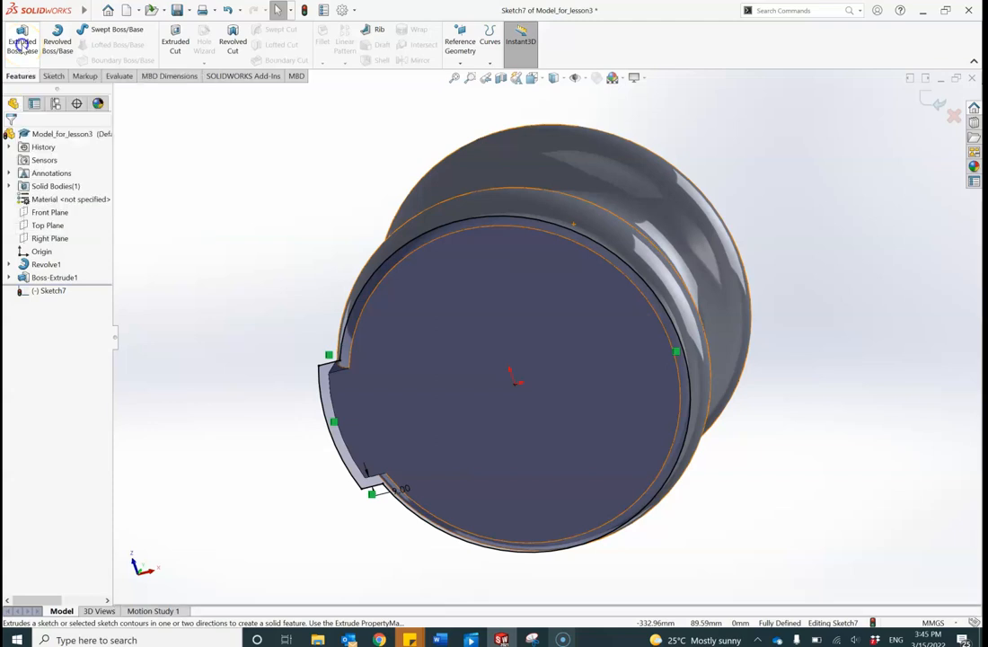
{"action": "left_click", "coordinate": [22, 41]}
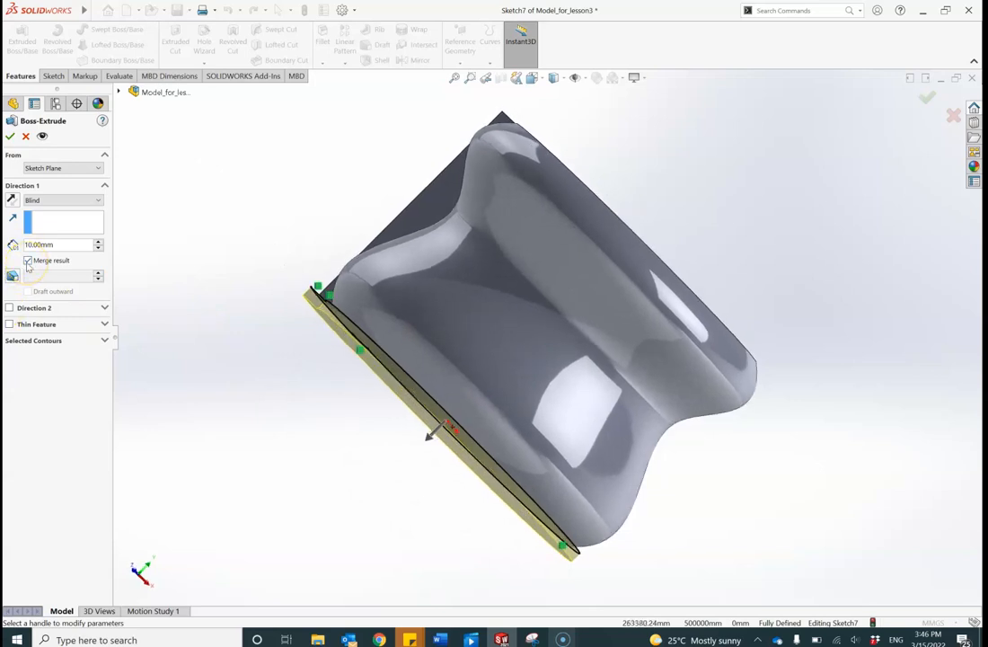
{"action": "left_click", "coordinate": [27, 260]}
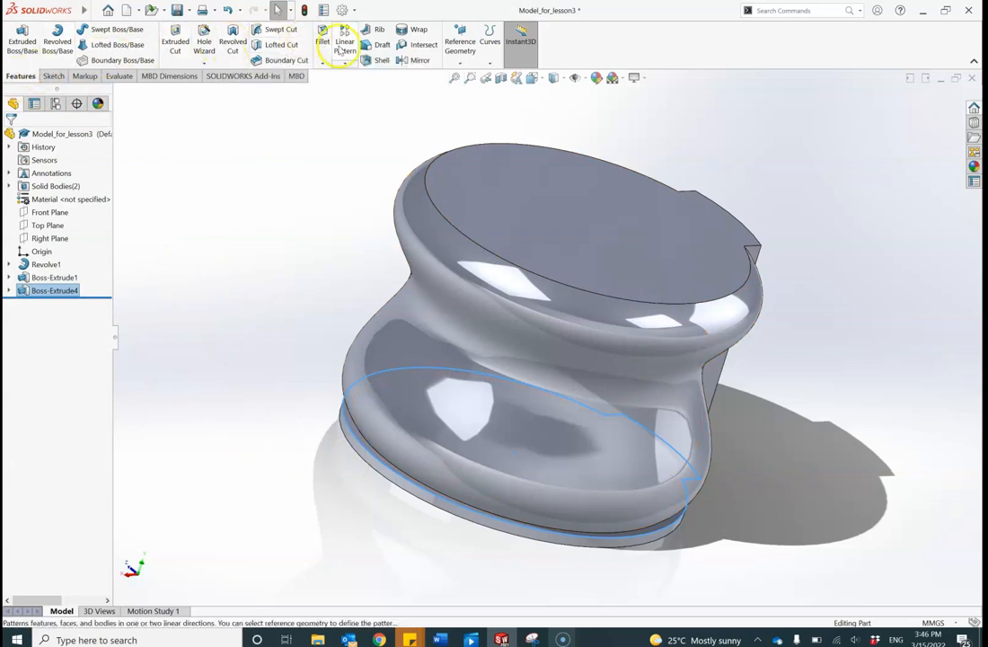
{"action": "mouse_move", "coordinate": [380, 59]}
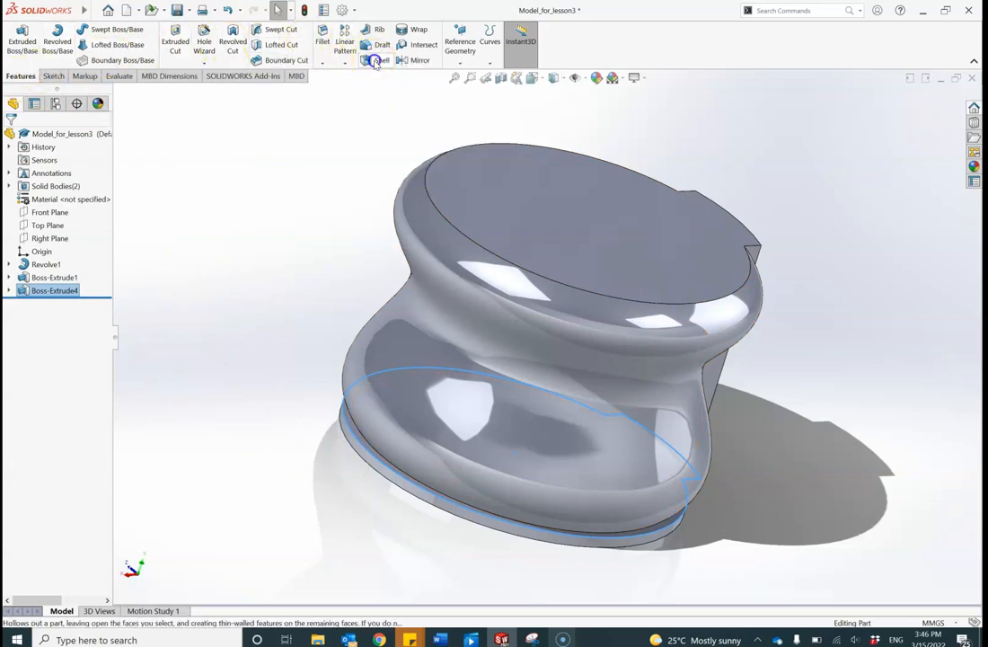
Shell the saucer with 2 mm walls, removing its top face
{"action": "left_click", "coordinate": [380, 44]}
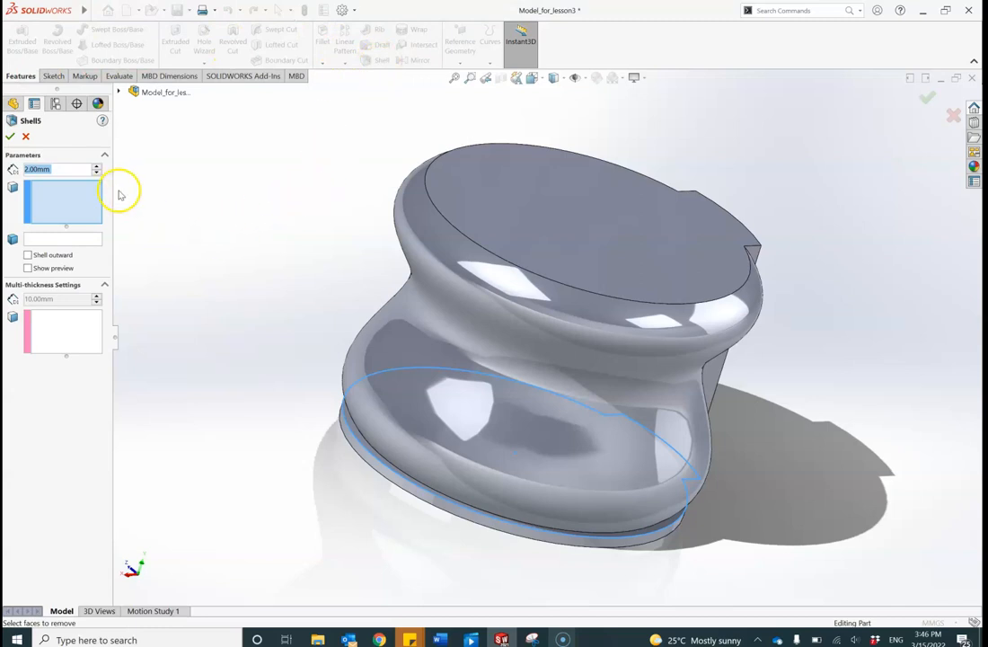
{"action": "mouse_move", "coordinate": [60, 173]}
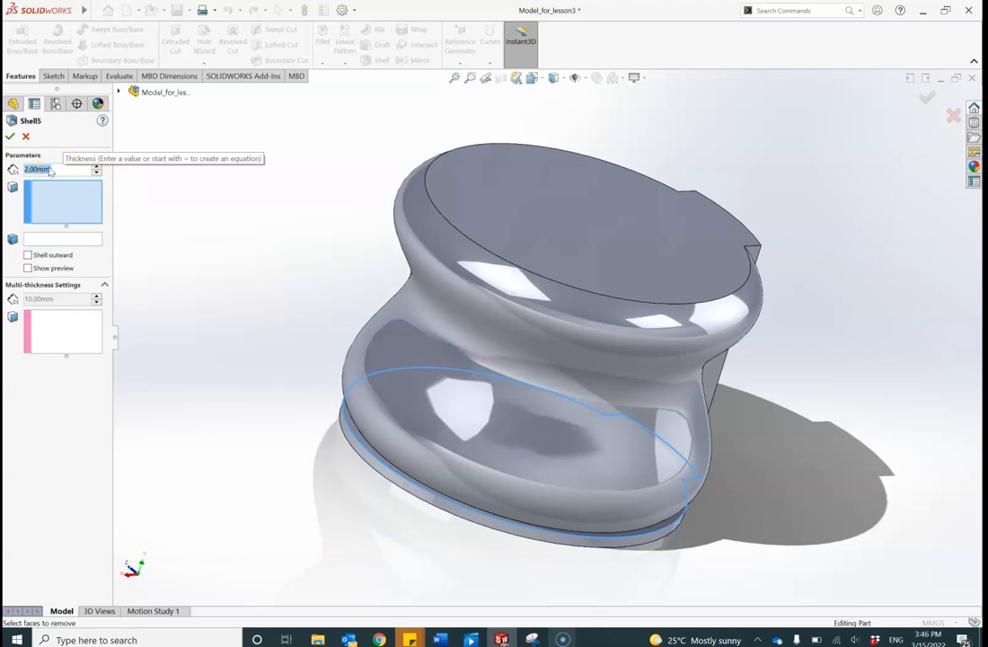
{"action": "left_click", "coordinate": [38, 169]}
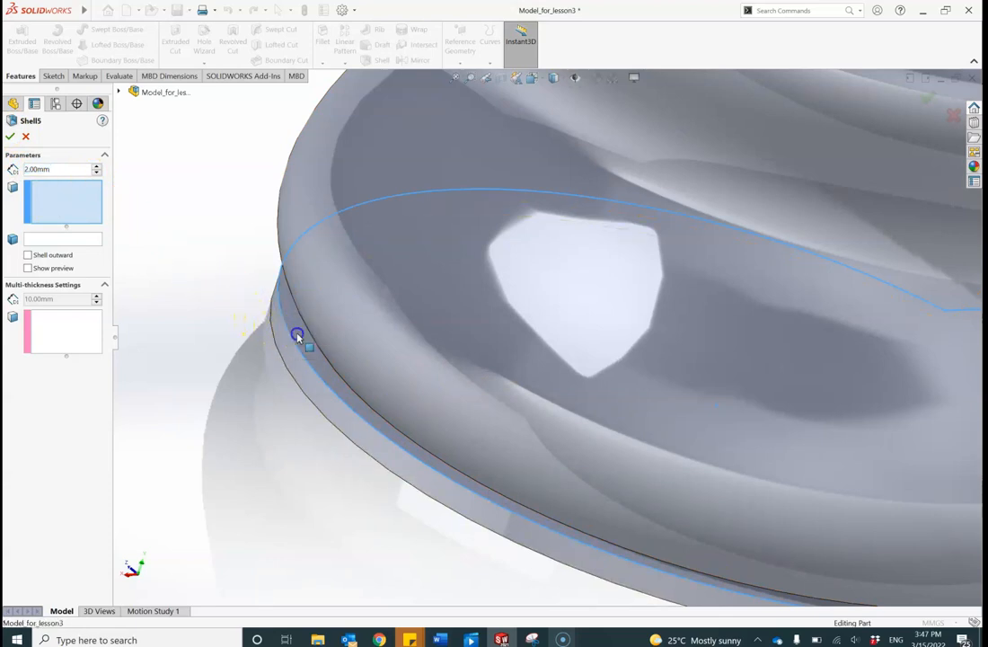
{"action": "left_click", "coordinate": [297, 337]}
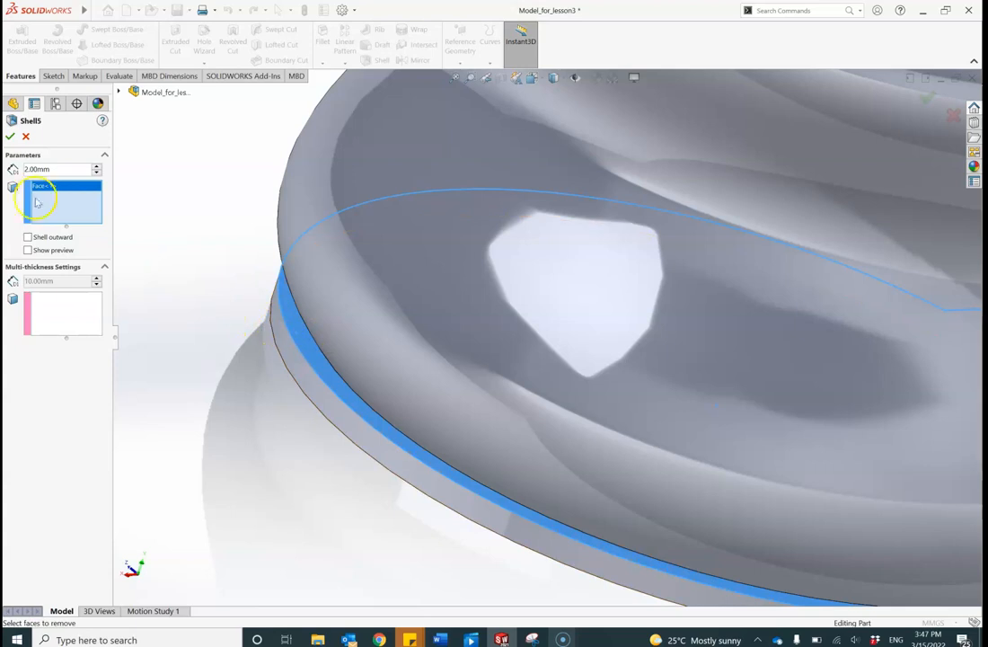
{"action": "left_click", "coordinate": [10, 136]}
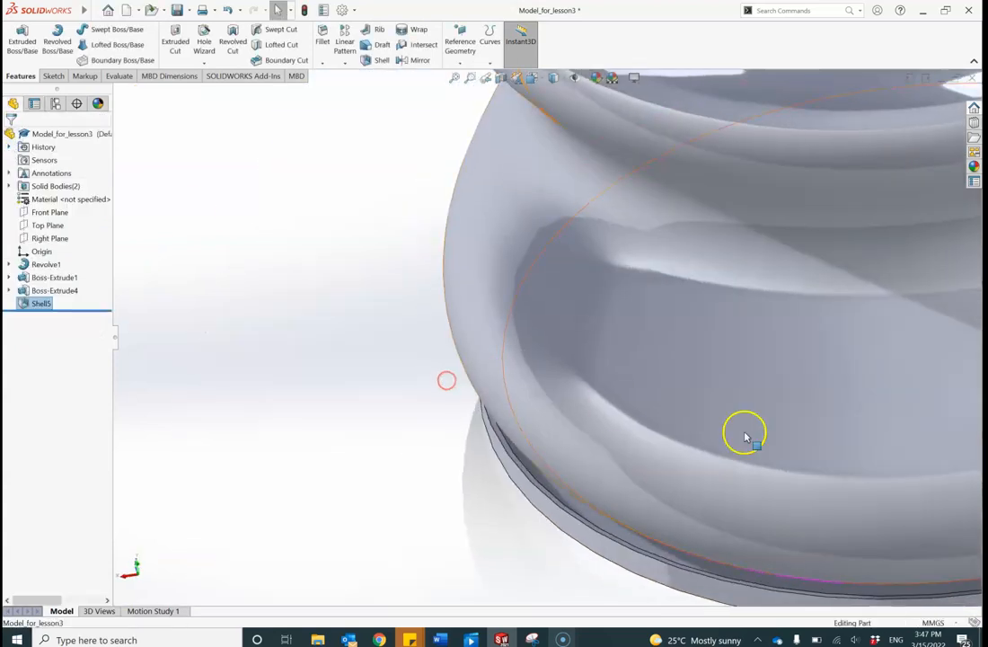
Orbit to the pot's top and start a 2 mm shell removing that top face
{"action": "left_click_drag", "start_coordinate": [745, 436], "coordinate": [749, 353]}
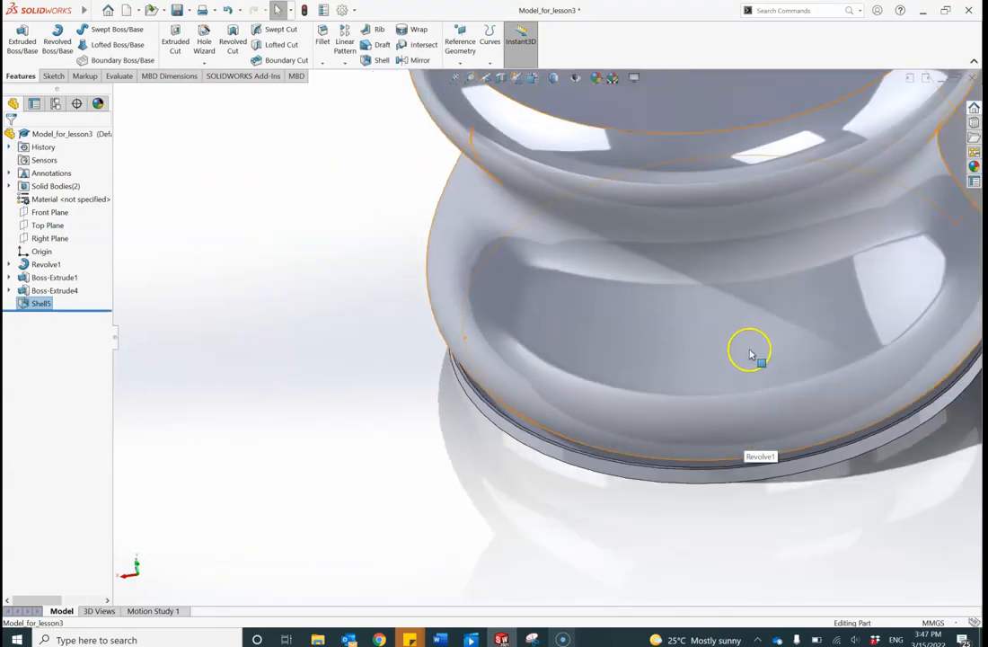
{"action": "left_click_drag", "start_coordinate": [750, 353], "coordinate": [715, 321]}
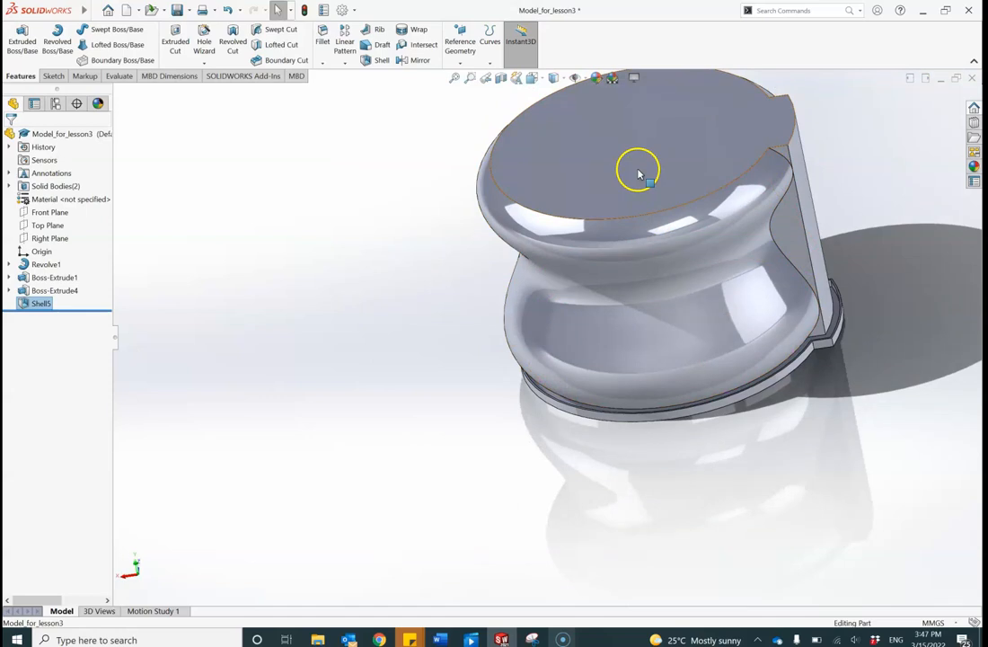
{"action": "left_click", "coordinate": [381, 61]}
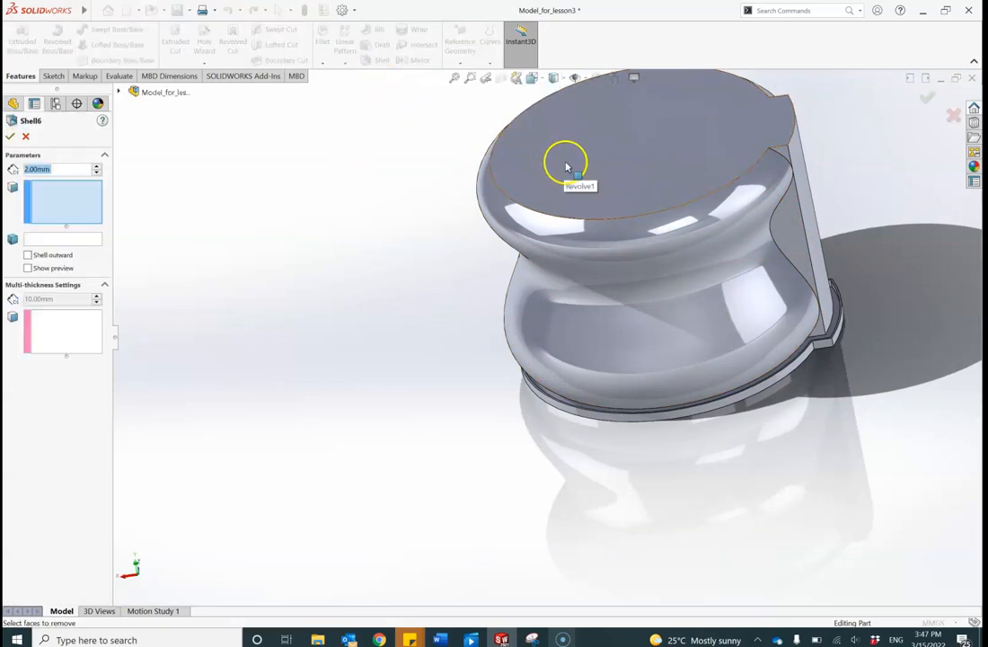
{"action": "left_click", "coordinate": [566, 162]}
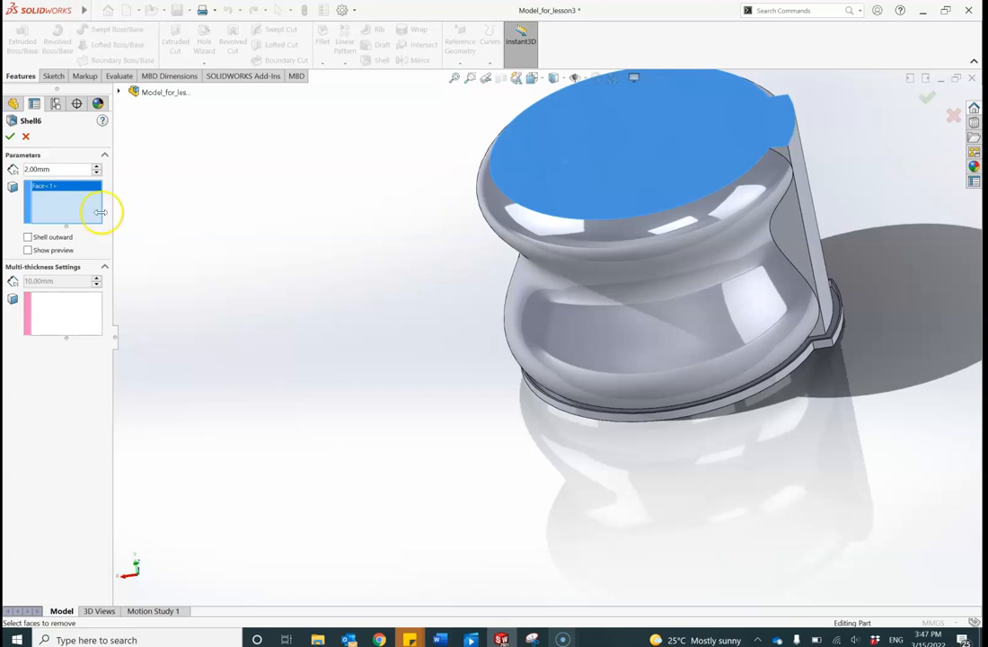